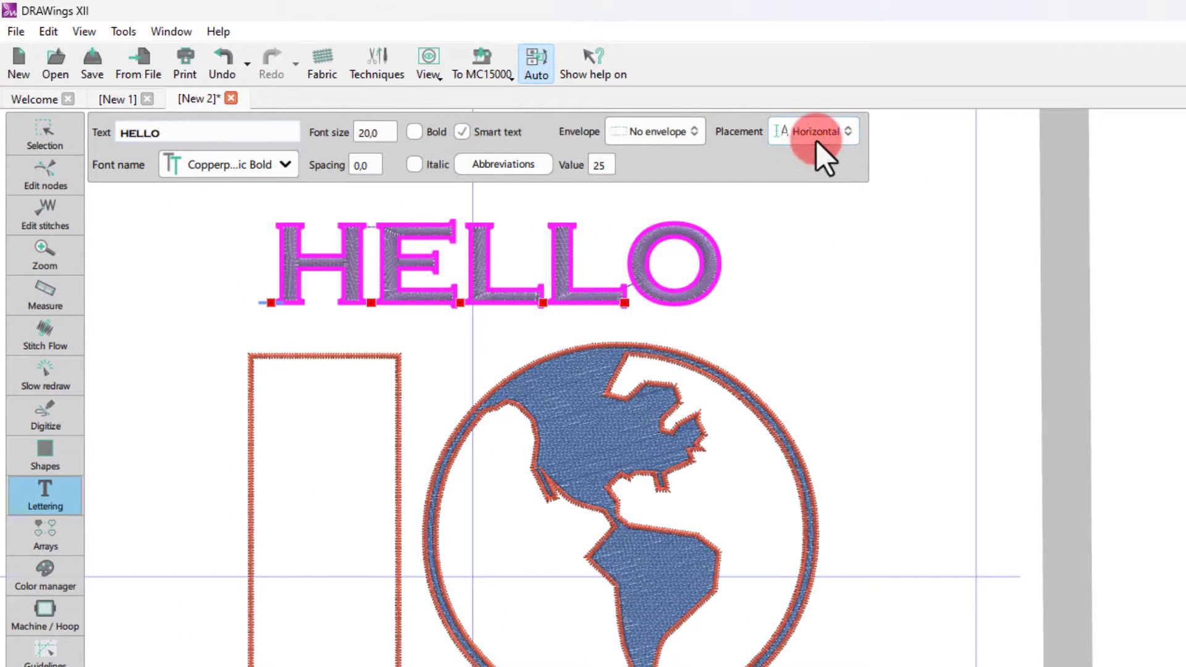
Step: Show the Placement choices for the selected HELLO lettering
click(813, 131)
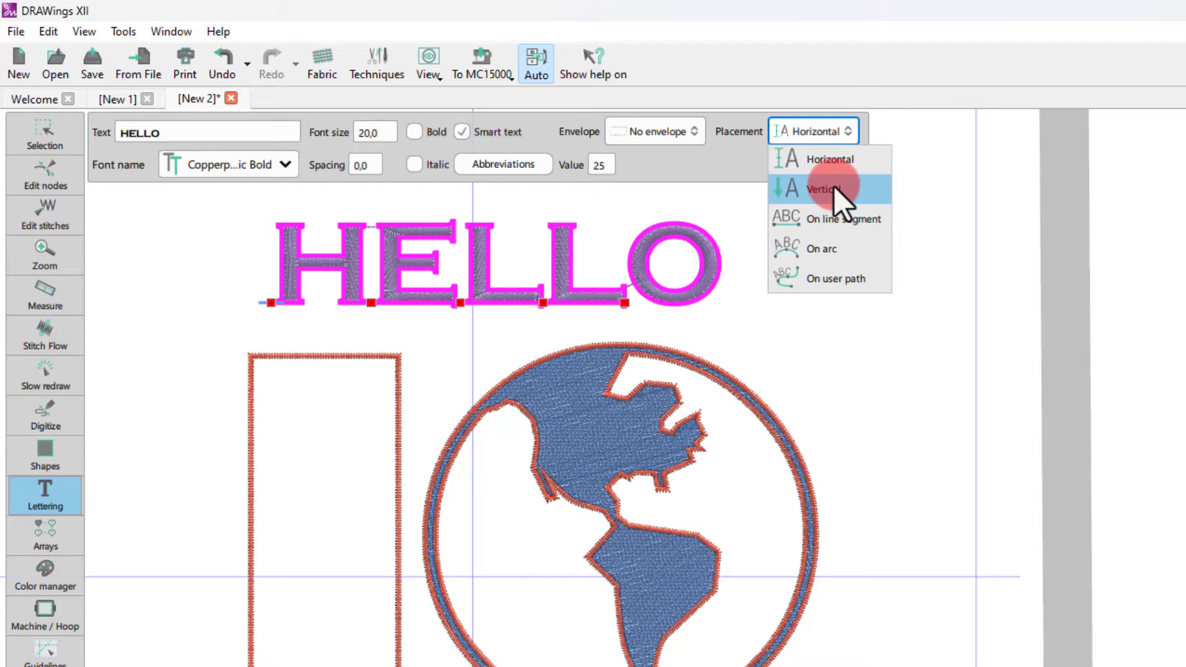
mouse_move(832, 248)
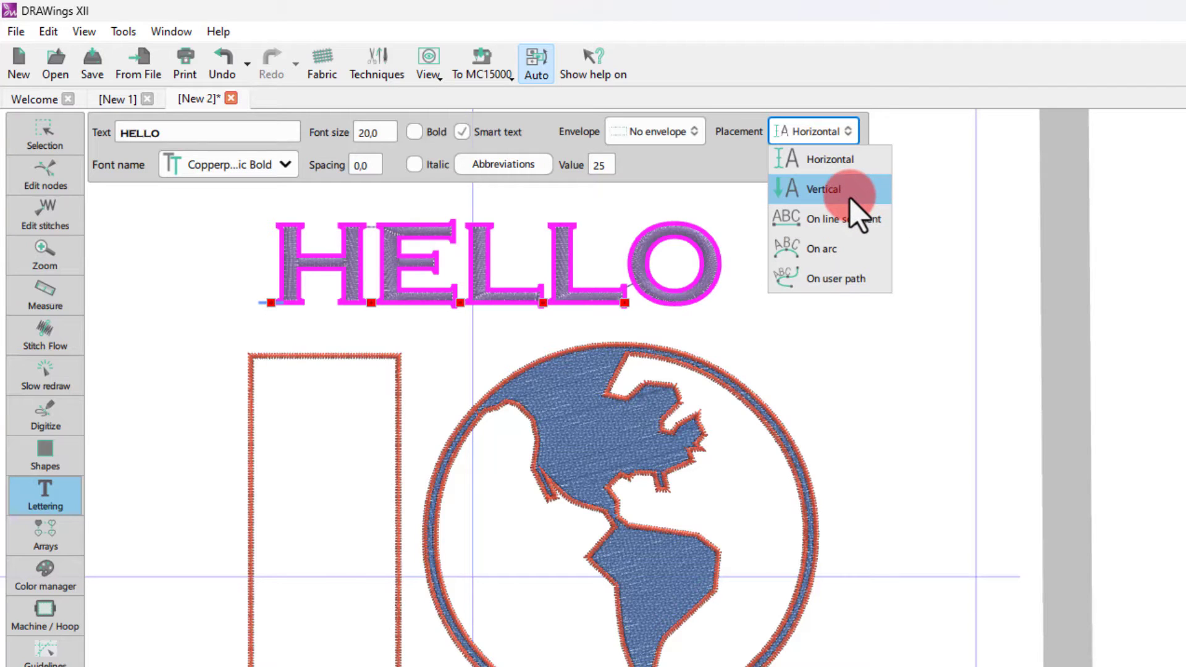
Step: Make HELLO run vertically and move it into the frame left of the globe
click(825, 189)
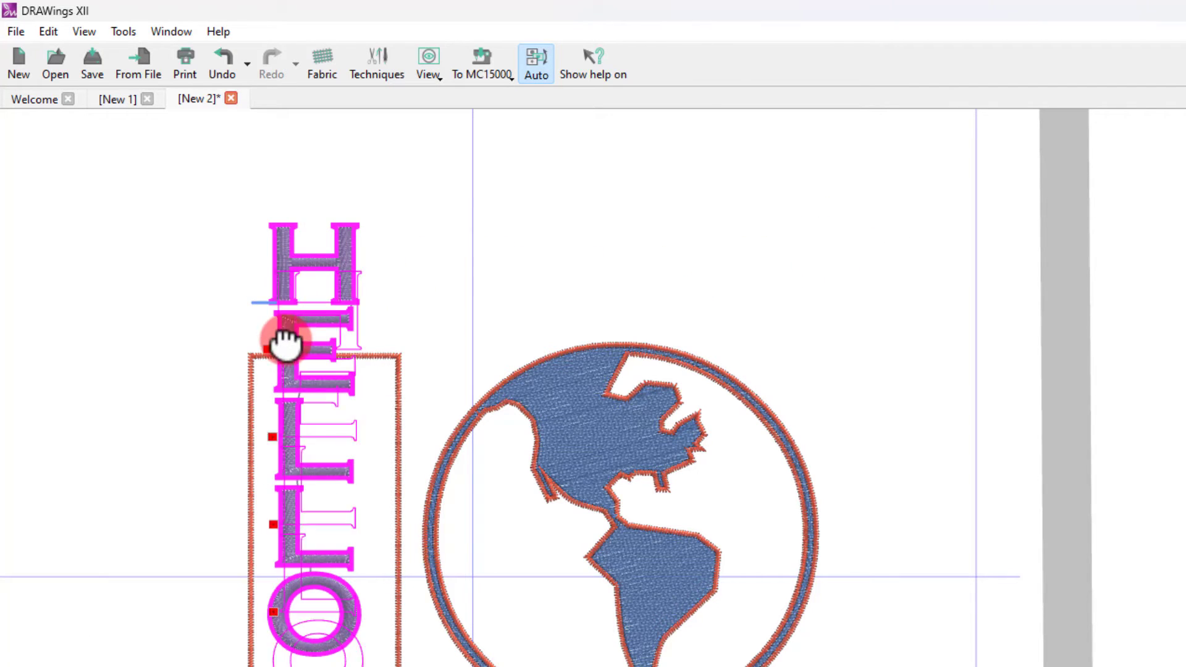
drag(285, 341, 286, 409)
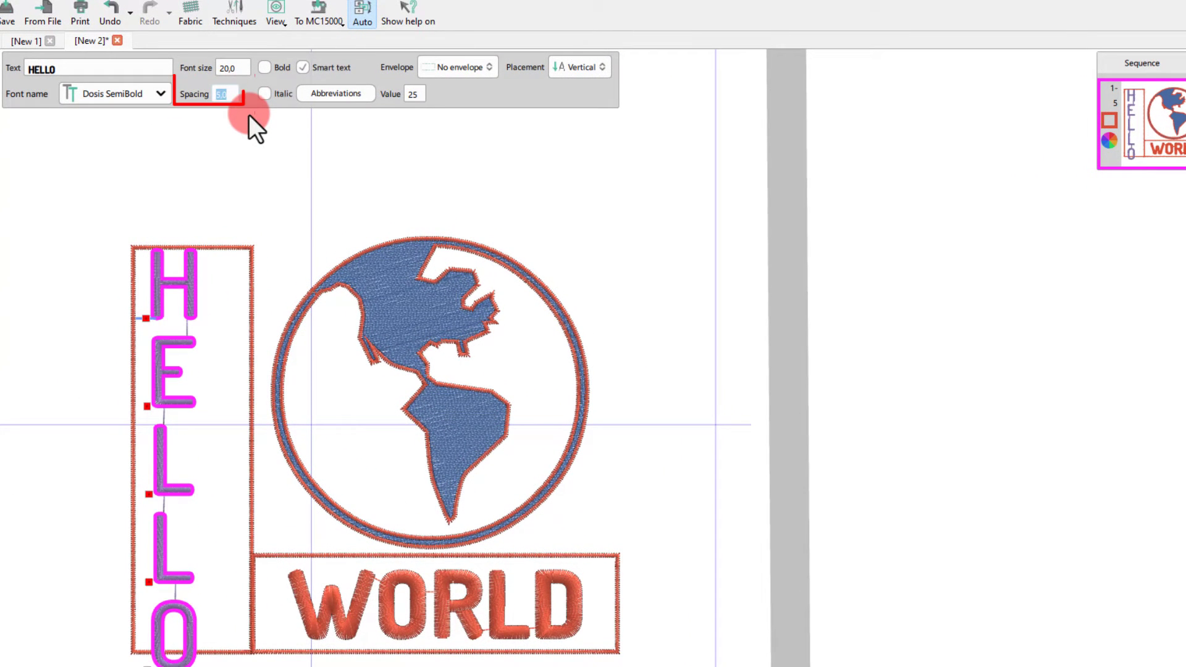
Step: Set the HELLO letter spacing to 3 so the word fits the tall frame
text(3)
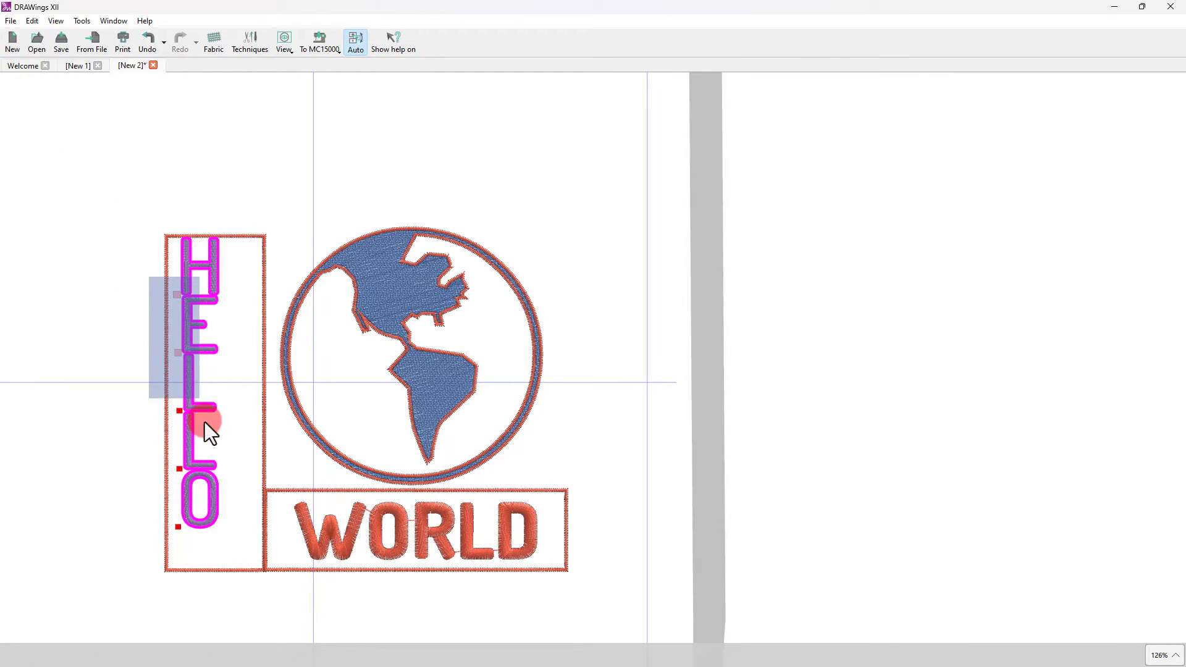
Step: Apply Envelope 06 to the vertical HELLO lettering, widening its letters
click(30, 117)
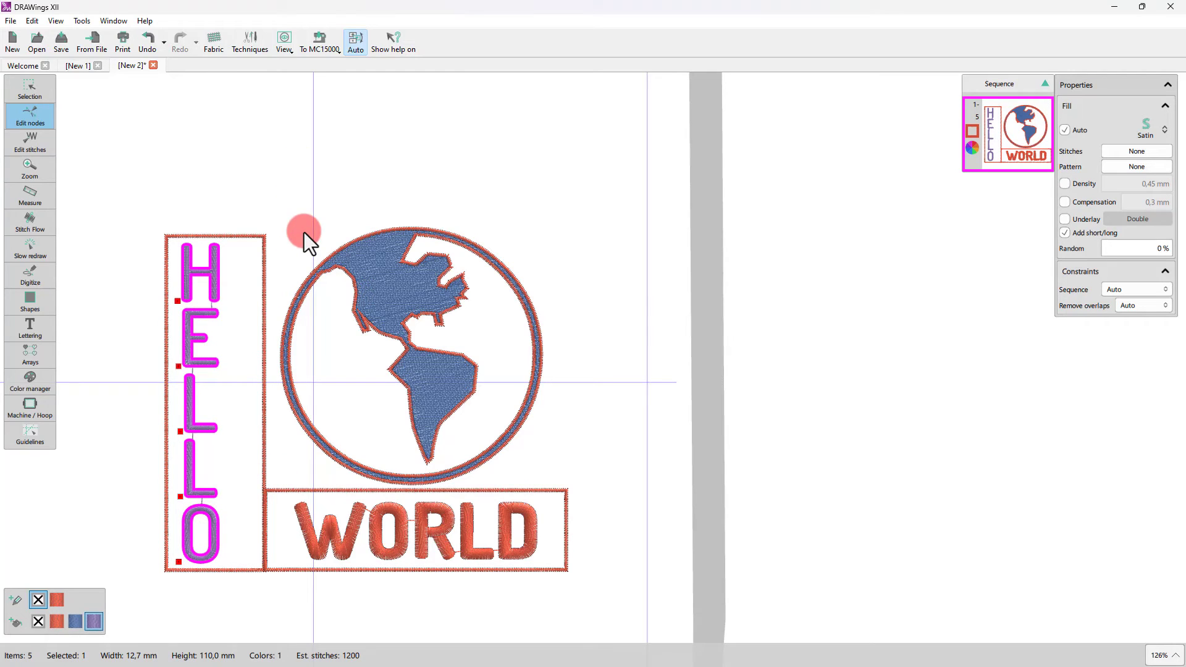
click(30, 329)
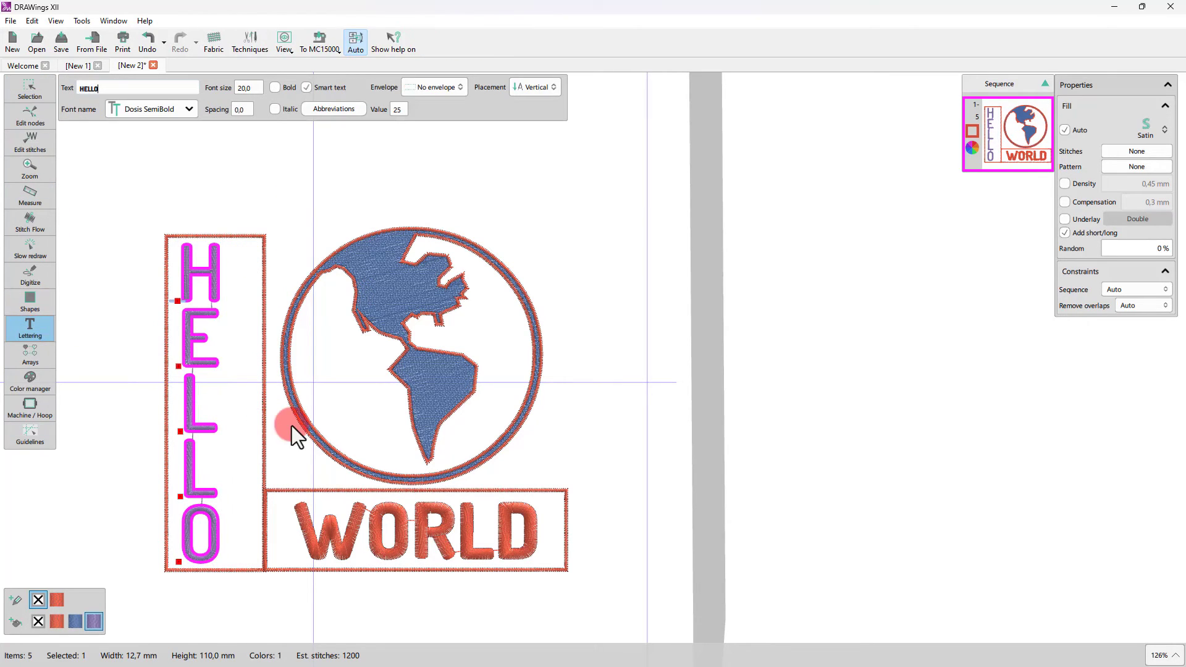
click(432, 87)
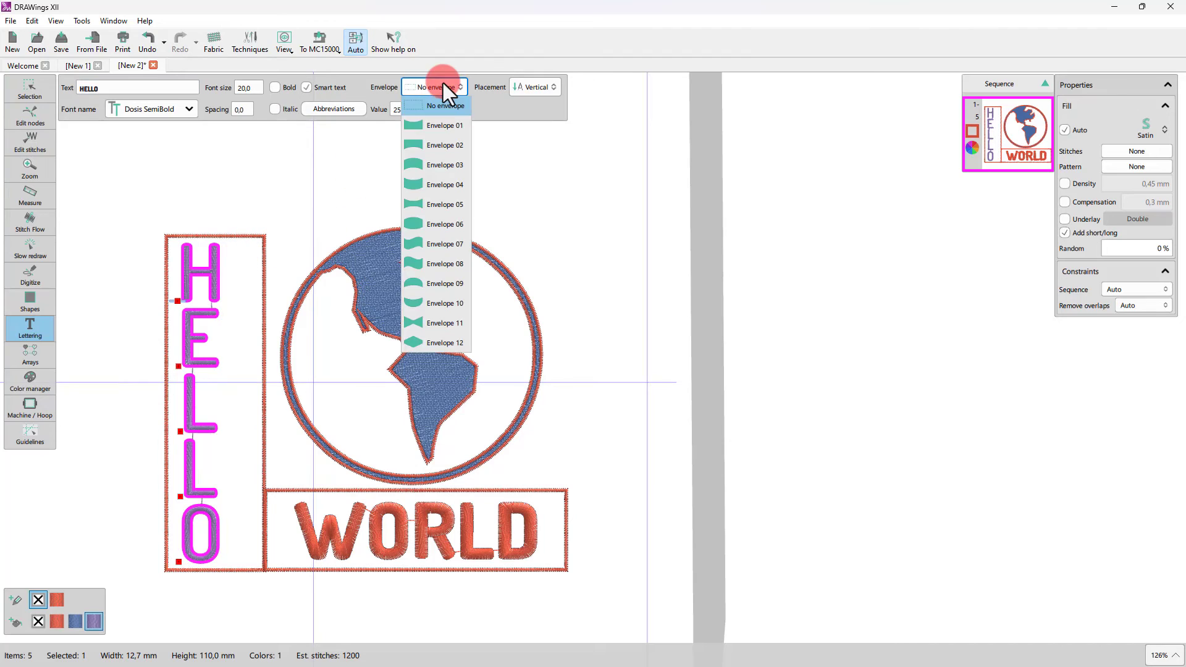
click(439, 224)
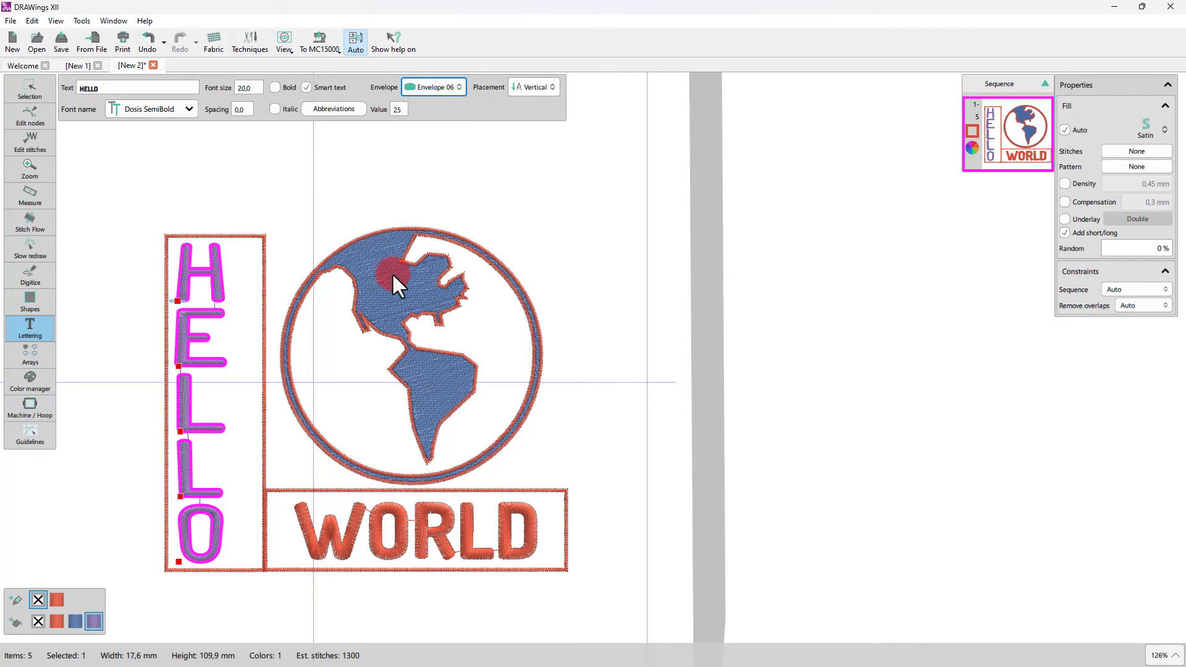